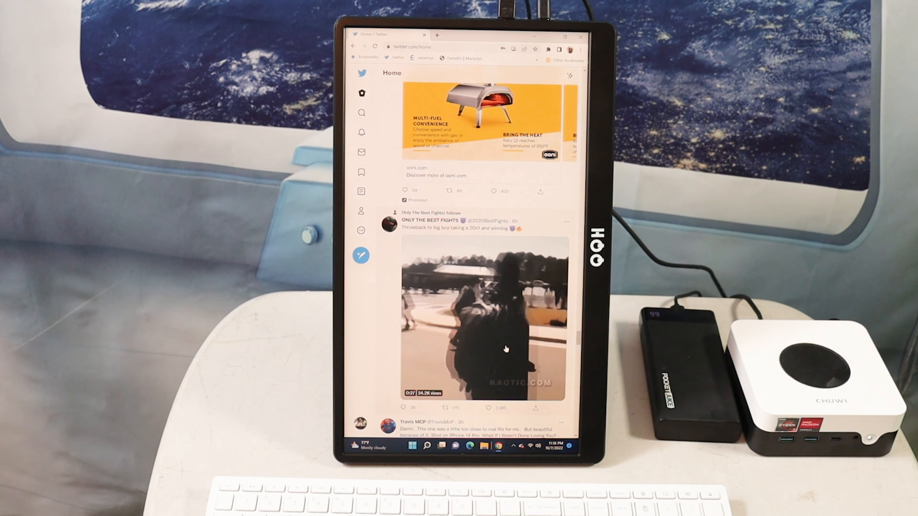
{"action": "scroll", "scroll_direction": "down", "scroll_amount": 3}
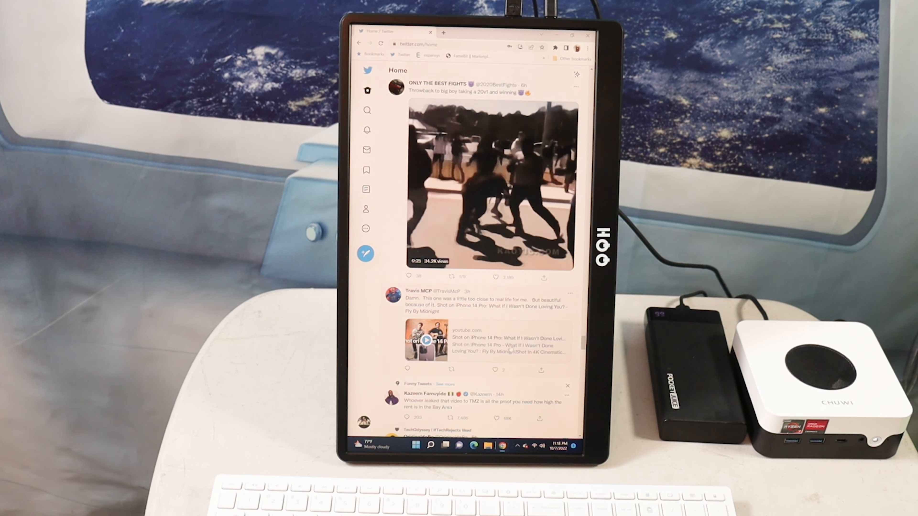
{"action": "scroll", "scroll_direction": "down", "scroll_amount": 3}
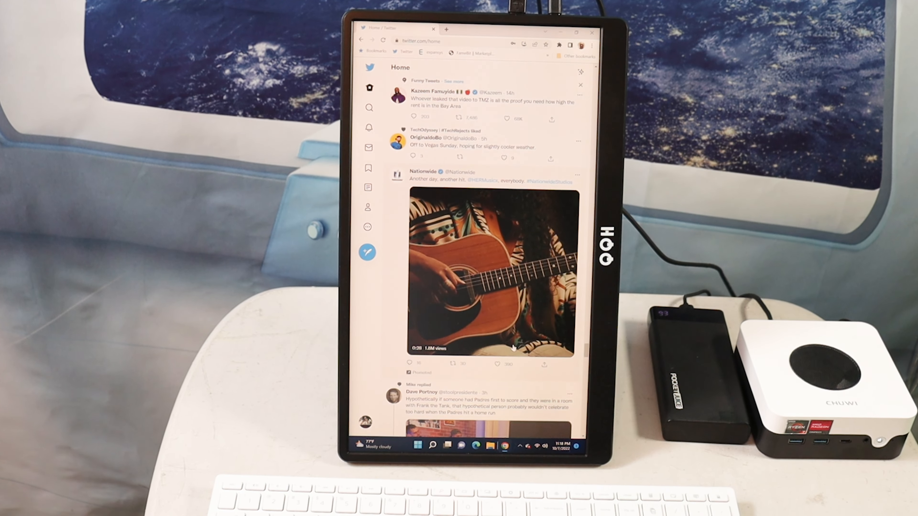